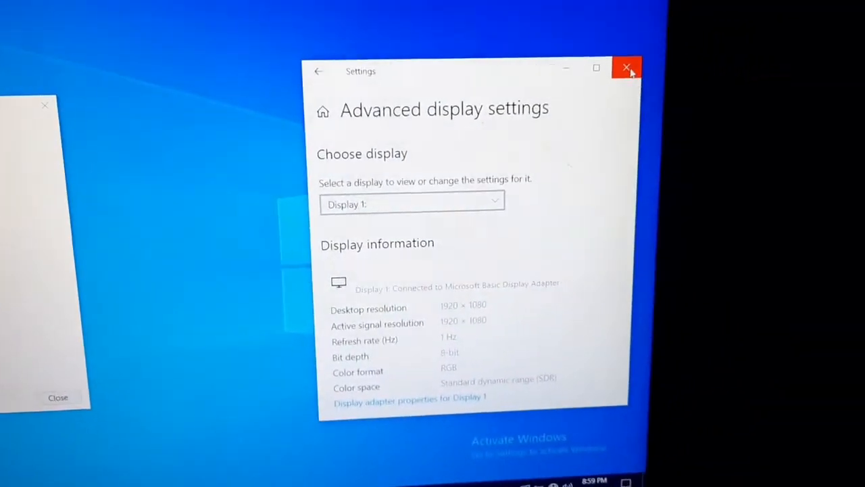
- Close the Advanced display settings window and the display adapter's Properties dialog
{"action": "left_click", "coordinate": [626, 68]}
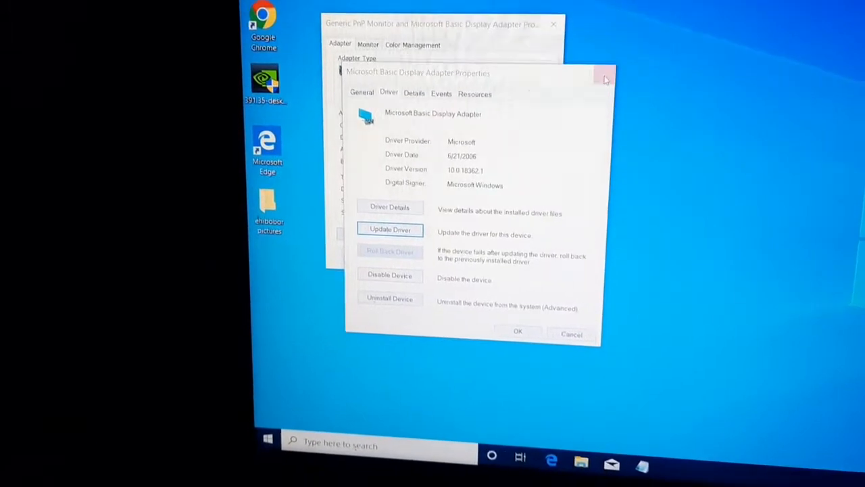
{"action": "left_click", "coordinate": [603, 74]}
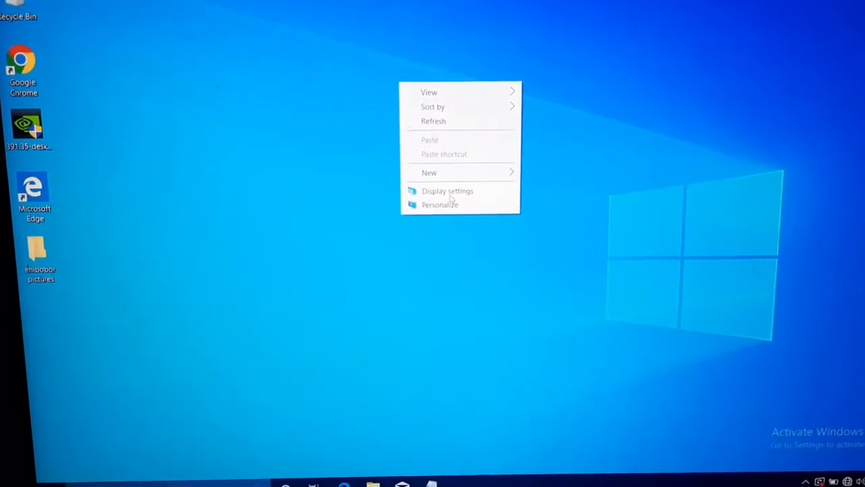
- Reopen Display settings from the desktop menu and scroll to Advanced display settings
{"action": "left_click", "coordinate": [447, 191]}
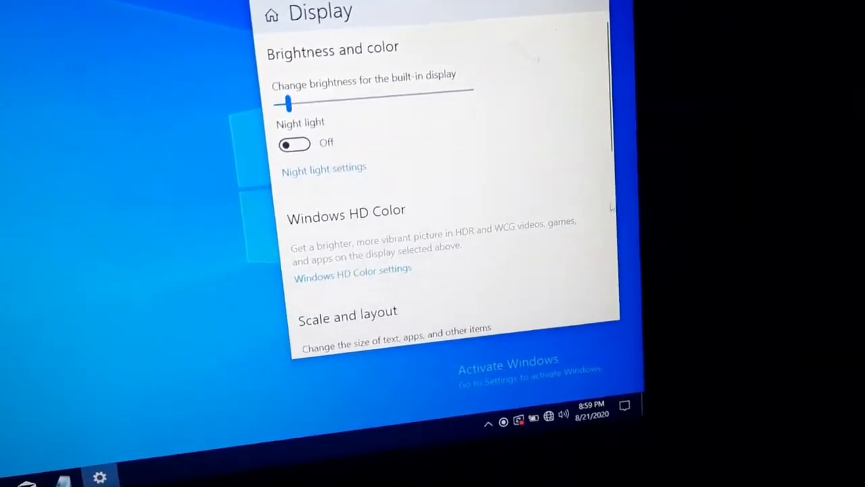
{"action": "scroll", "scroll_direction": "down", "scroll_amount": 3}
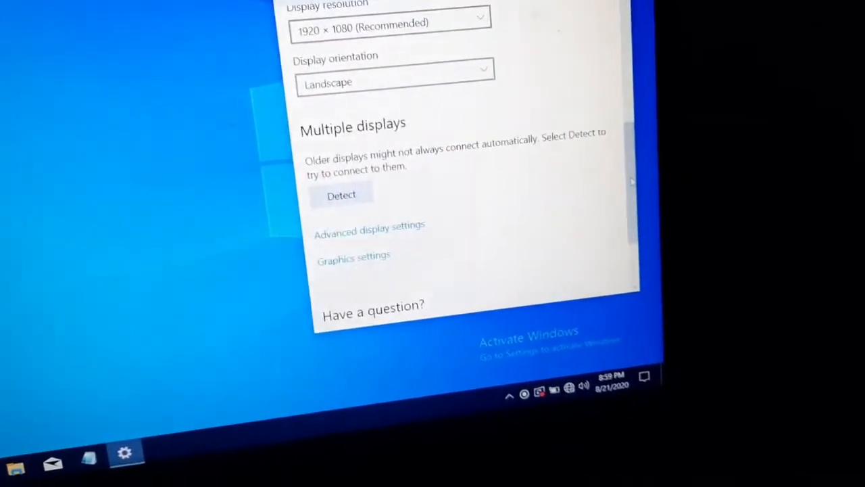
{"action": "scroll", "scroll_direction": "down", "scroll_amount": 3}
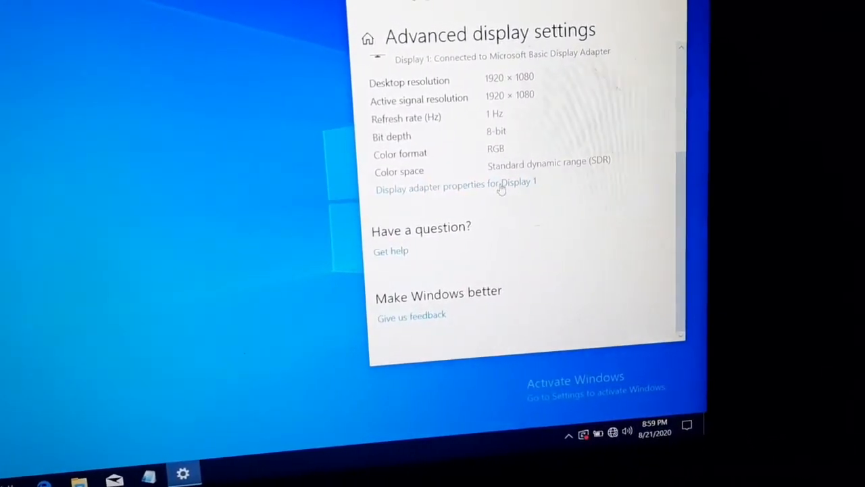
- Open the Microsoft Basic Display Adapter's Driver tab and start Update Driver
{"action": "left_click", "coordinate": [456, 186]}
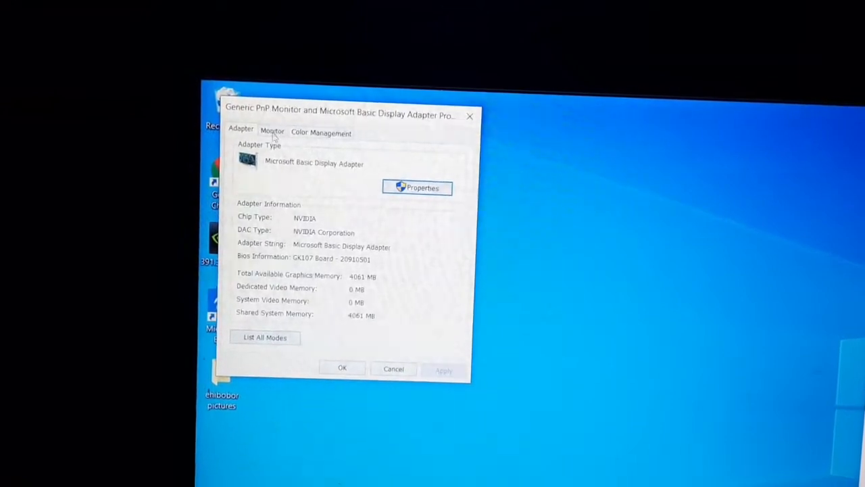
{"action": "left_click", "coordinate": [417, 187]}
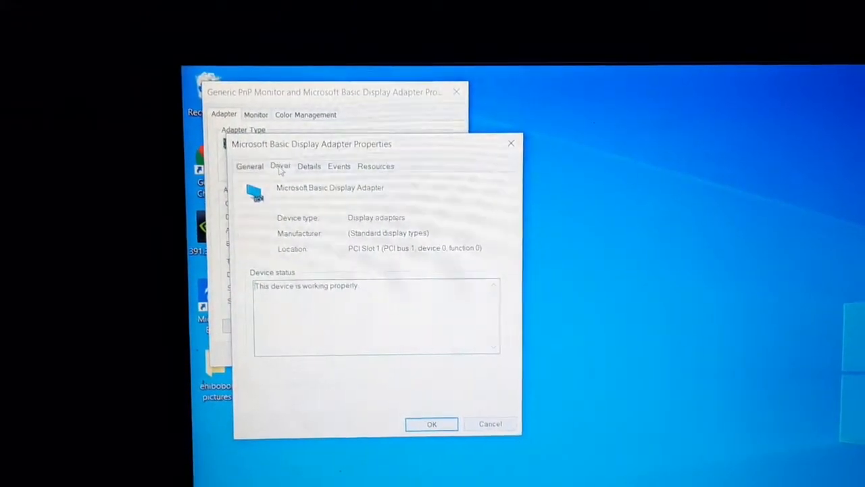
{"action": "left_click", "coordinate": [280, 165]}
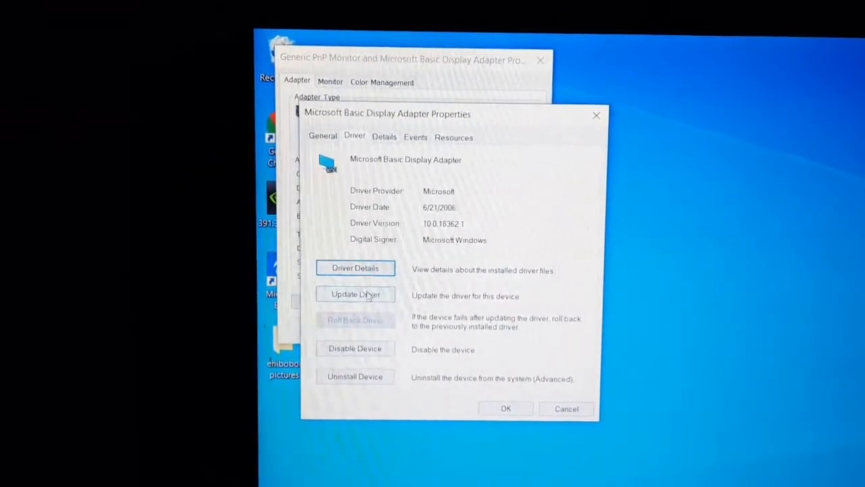
{"action": "left_click", "coordinate": [355, 294]}
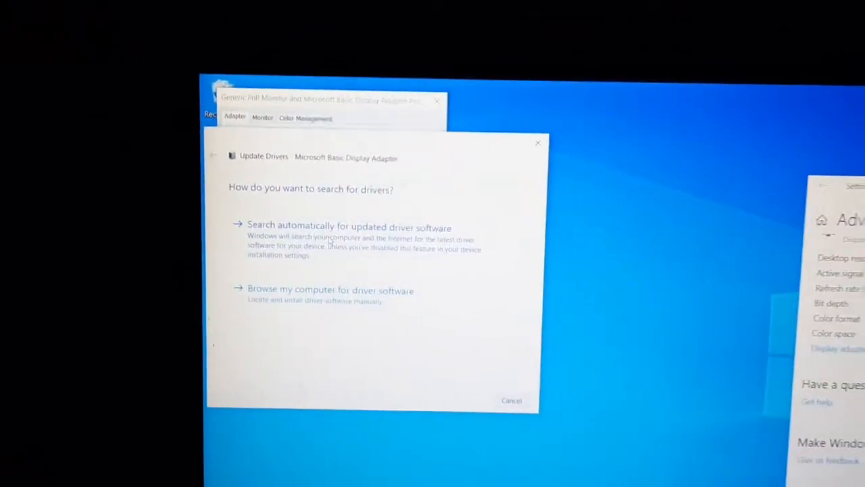
- Search automatically for a driver, then close the 'best driver already installed' result
{"action": "left_click", "coordinate": [349, 228]}
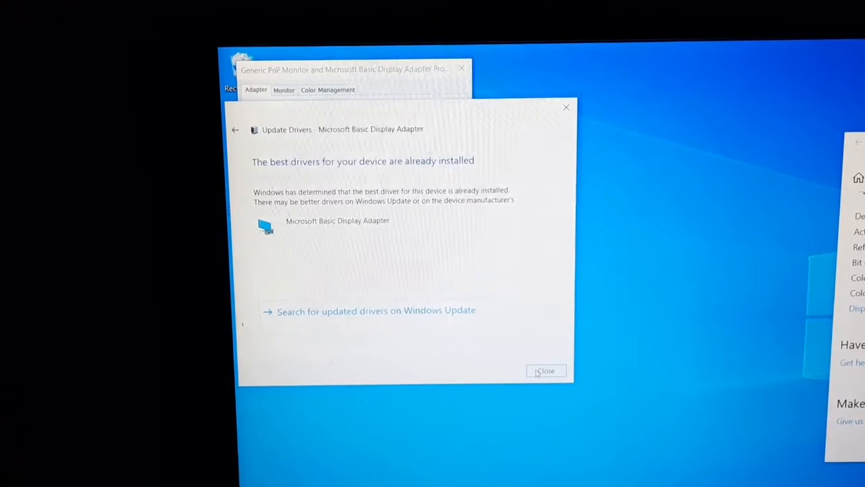
{"action": "left_click", "coordinate": [546, 371]}
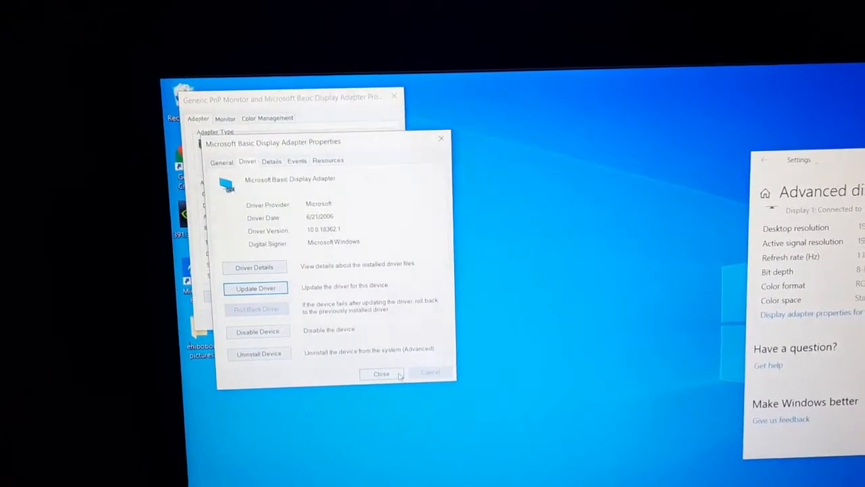
- Close the Microsoft Basic Display Adapter's driver Properties dialog
{"action": "left_click", "coordinate": [381, 373]}
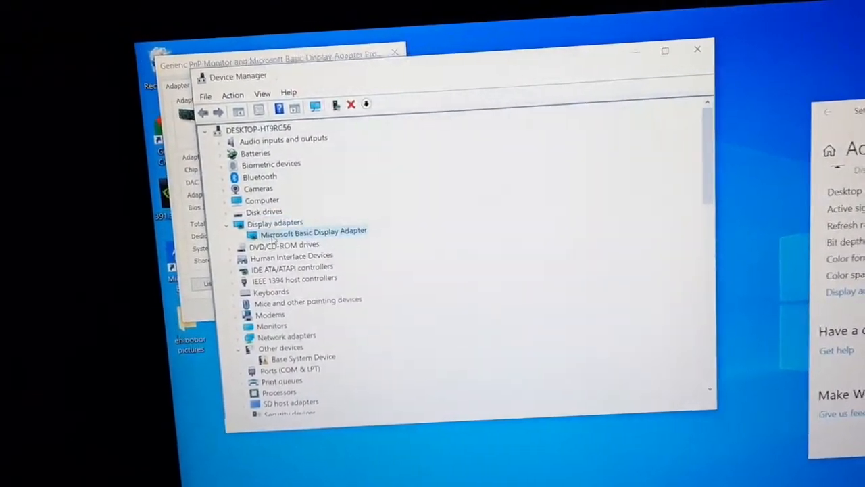
{"action": "right_click", "coordinate": [313, 231]}
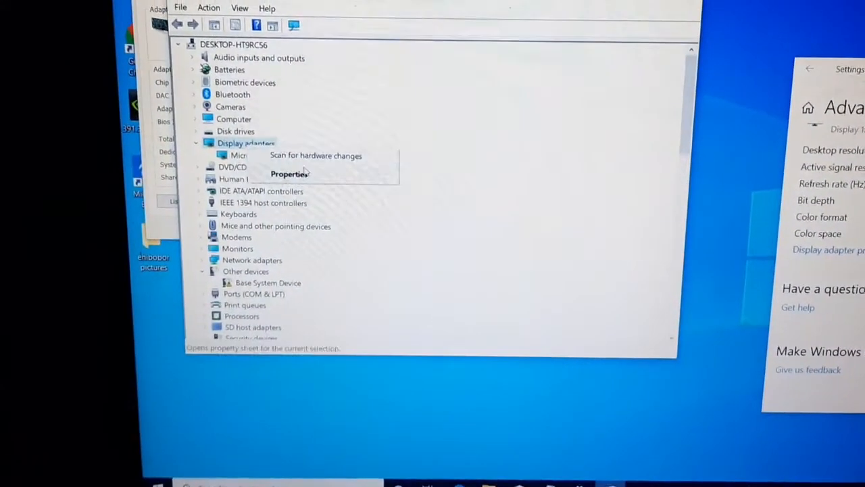
{"action": "left_click", "coordinate": [289, 174]}
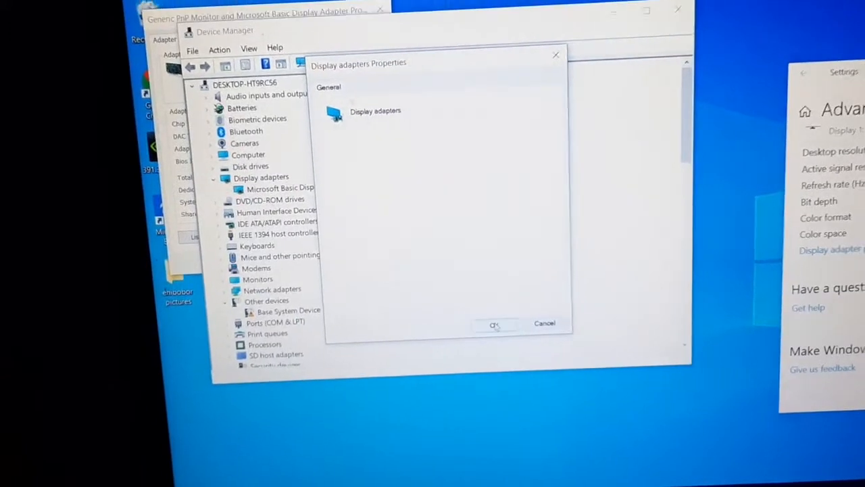
{"action": "left_click", "coordinate": [497, 323]}
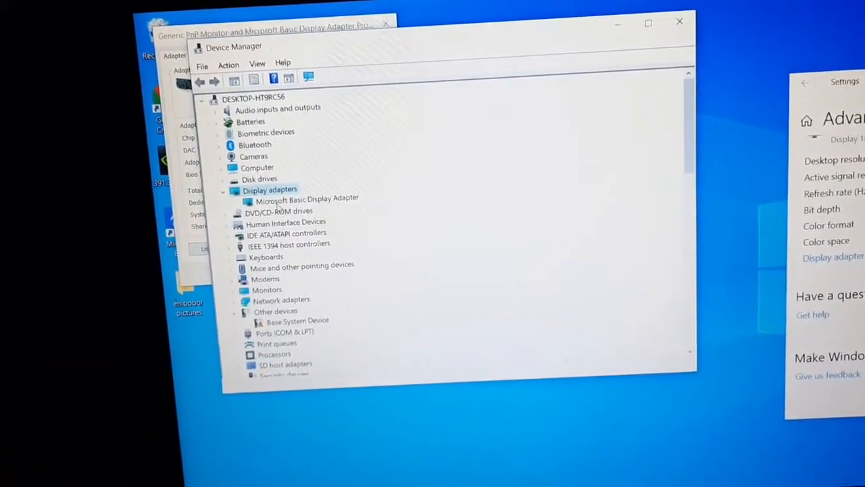
{"action": "right_click", "coordinate": [308, 197]}
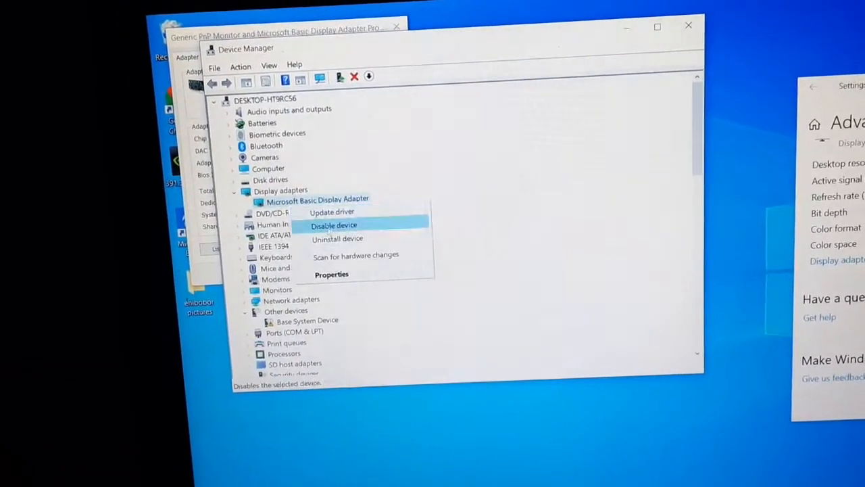
{"action": "mouse_move", "coordinate": [333, 237]}
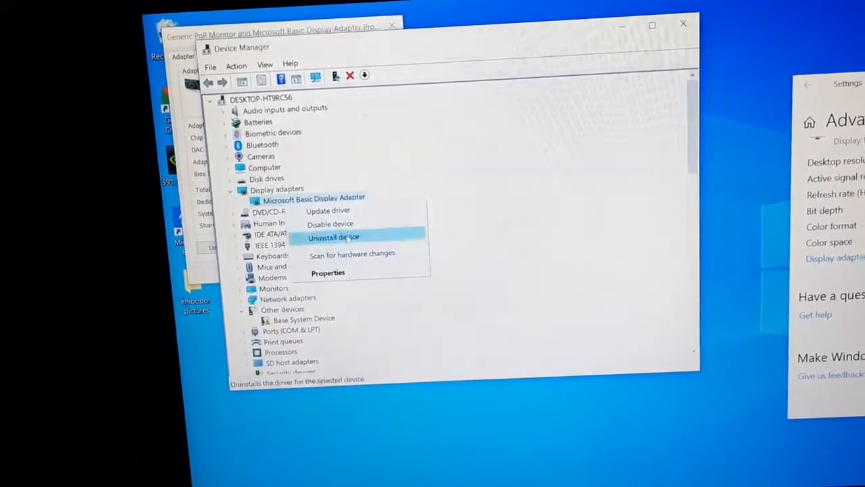
{"action": "left_click", "coordinate": [328, 211]}
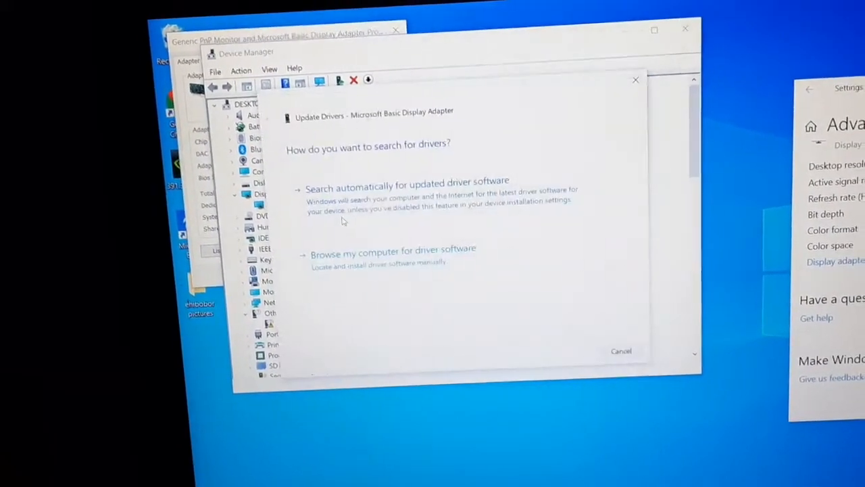
{"action": "left_click", "coordinate": [407, 187]}
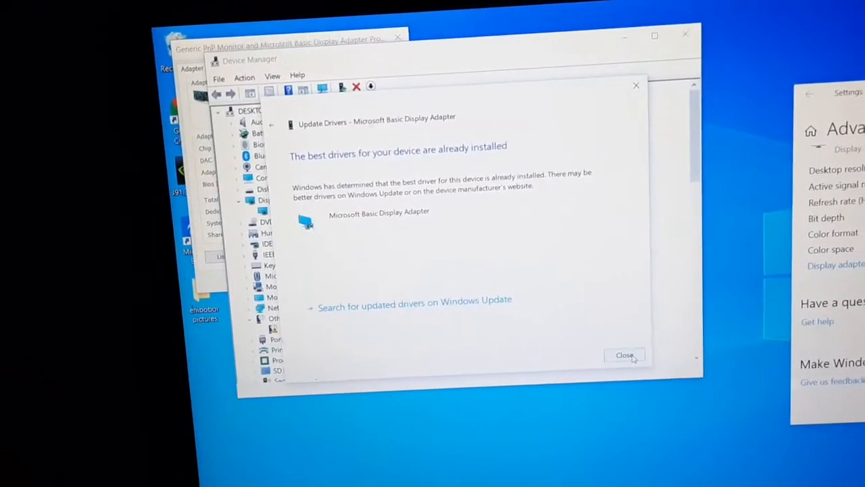
{"action": "left_click", "coordinate": [624, 355]}
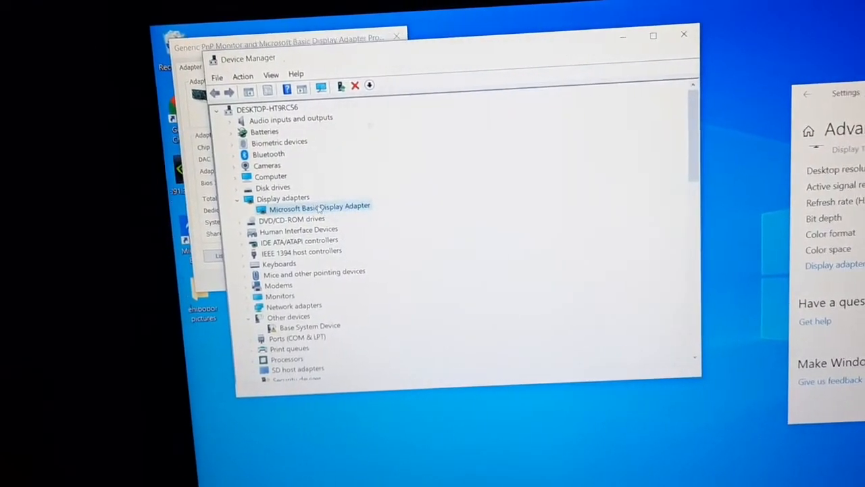
- Uninstall the Microsoft Basic Display Adapter device and confirm the removal
{"action": "right_click", "coordinate": [319, 207]}
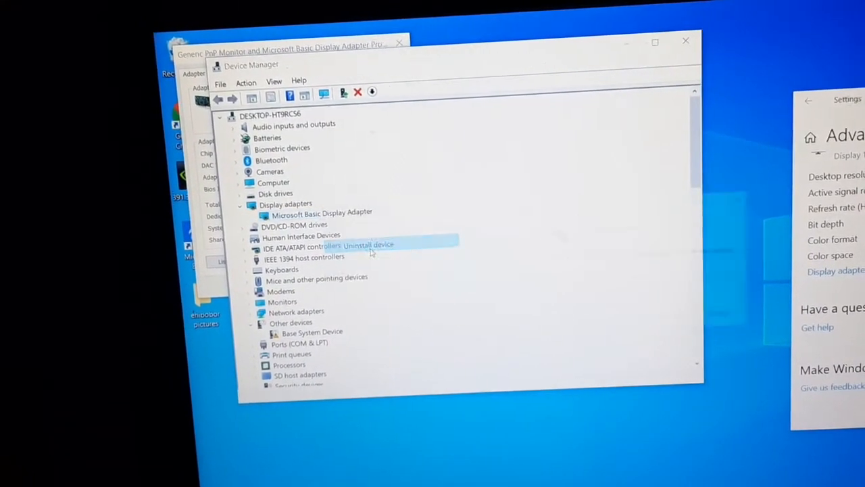
{"action": "left_click", "coordinate": [361, 245]}
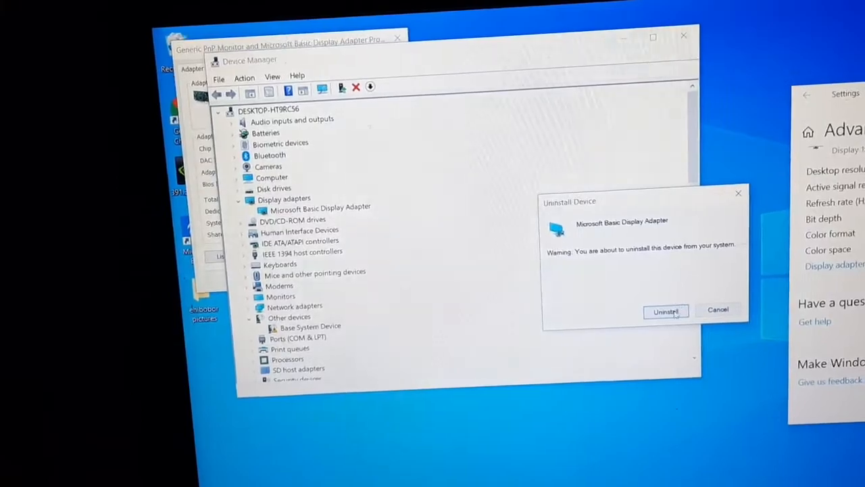
{"action": "left_click", "coordinate": [666, 310]}
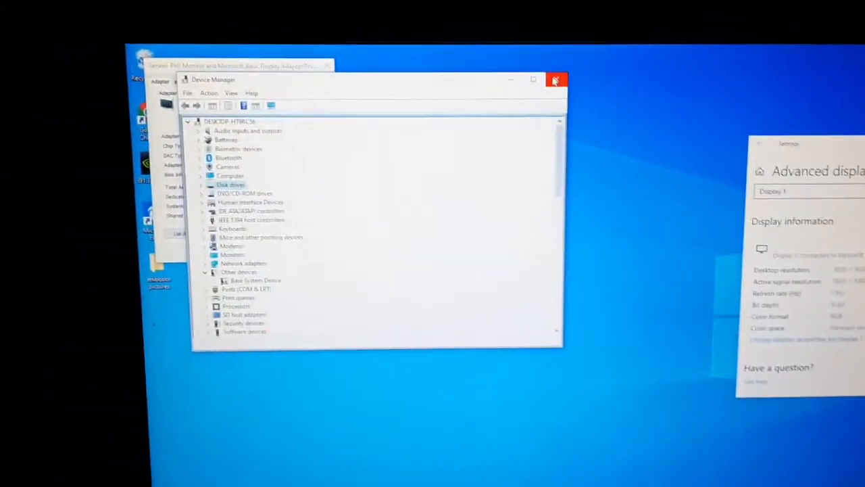
- Close the Device Manager window
{"action": "left_click", "coordinate": [556, 80]}
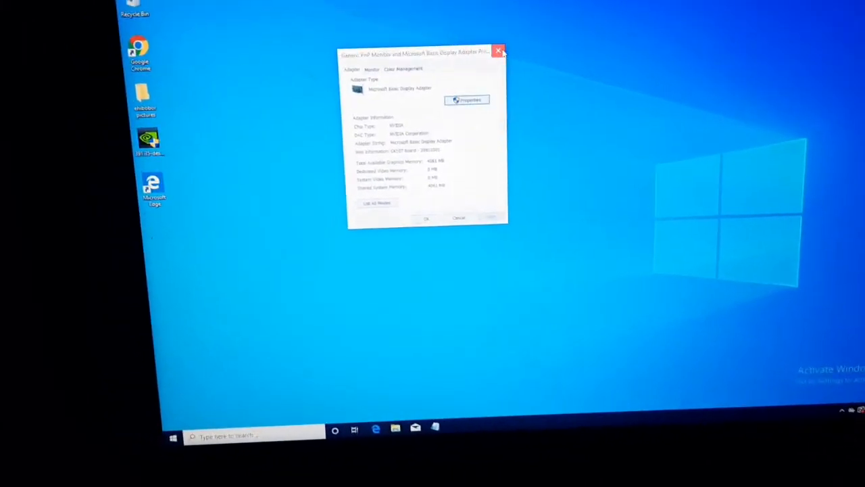
- Close the remaining properties dialog and choose Update and restart from Start > Power
{"action": "left_click", "coordinate": [173, 438]}
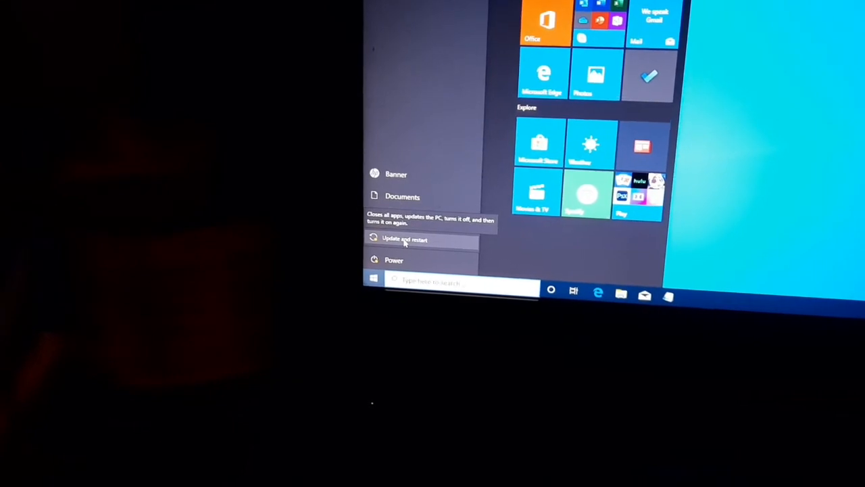
{"action": "left_click", "coordinate": [404, 238]}
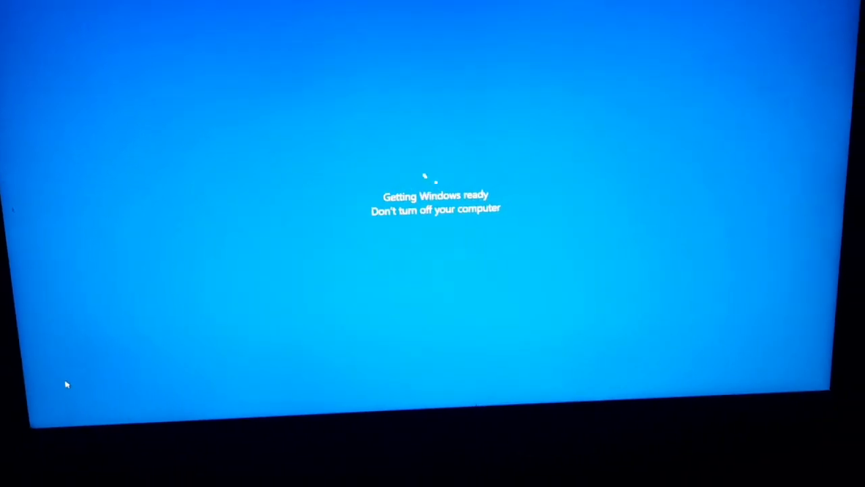